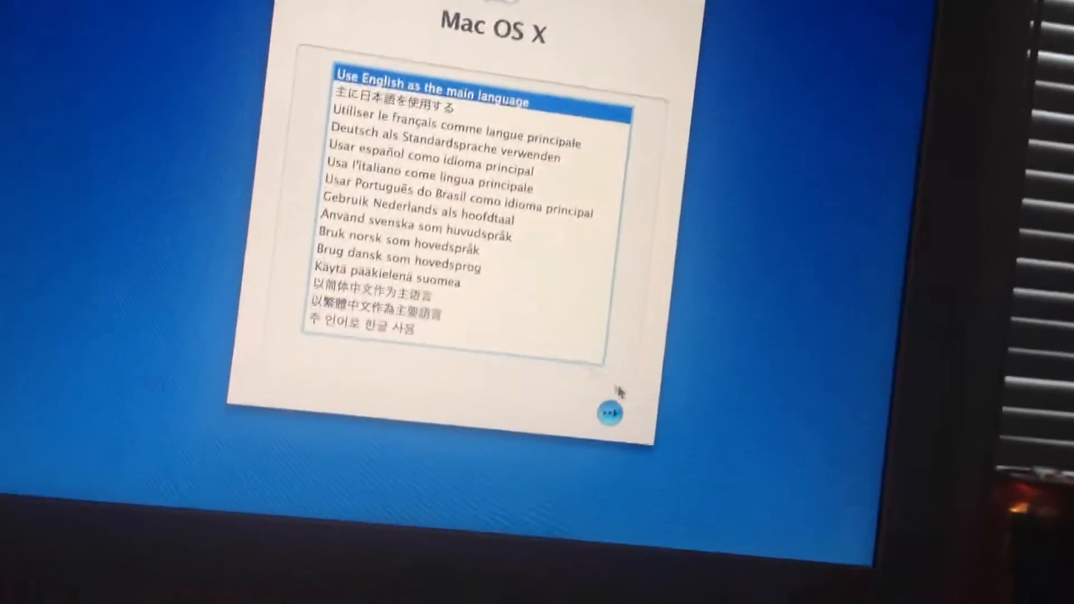
# - Continue with English as the main language to reach the installer's welcome screen
pyautogui.click(609, 409)
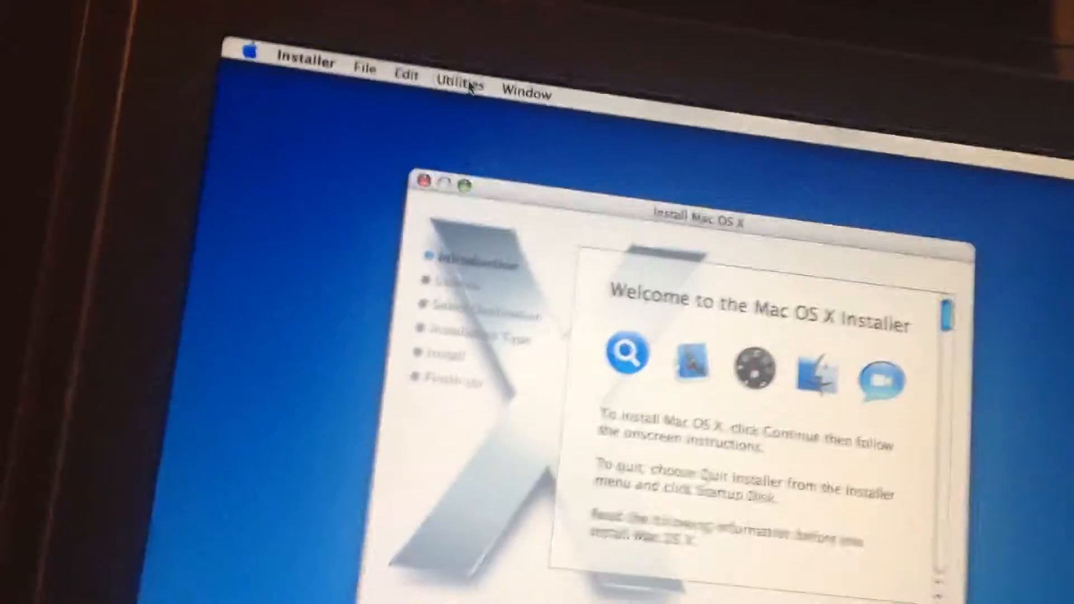
pyautogui.click(459, 82)
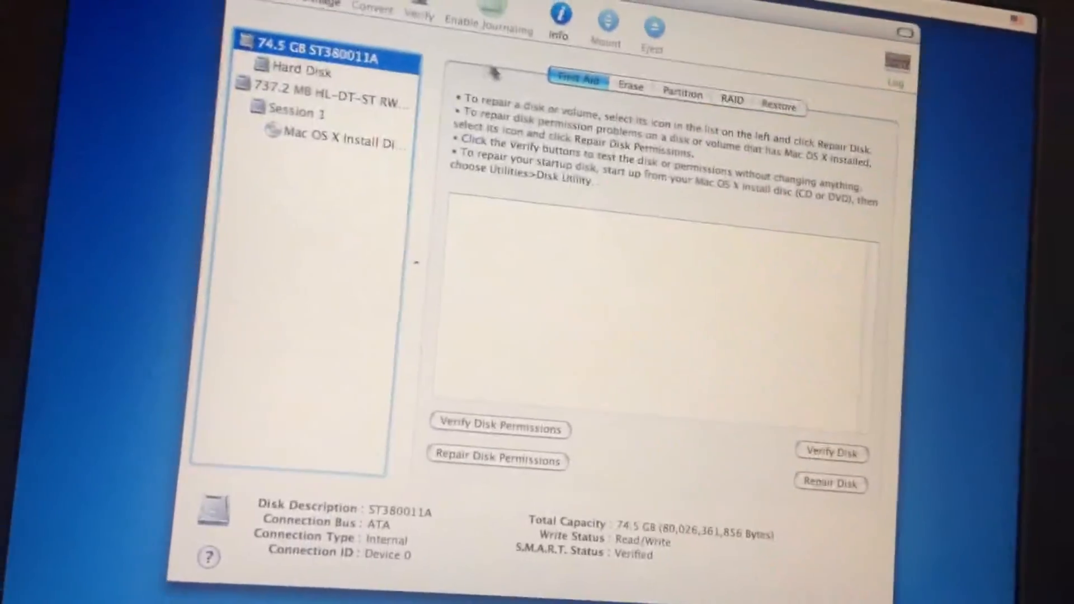
pyautogui.click(629, 87)
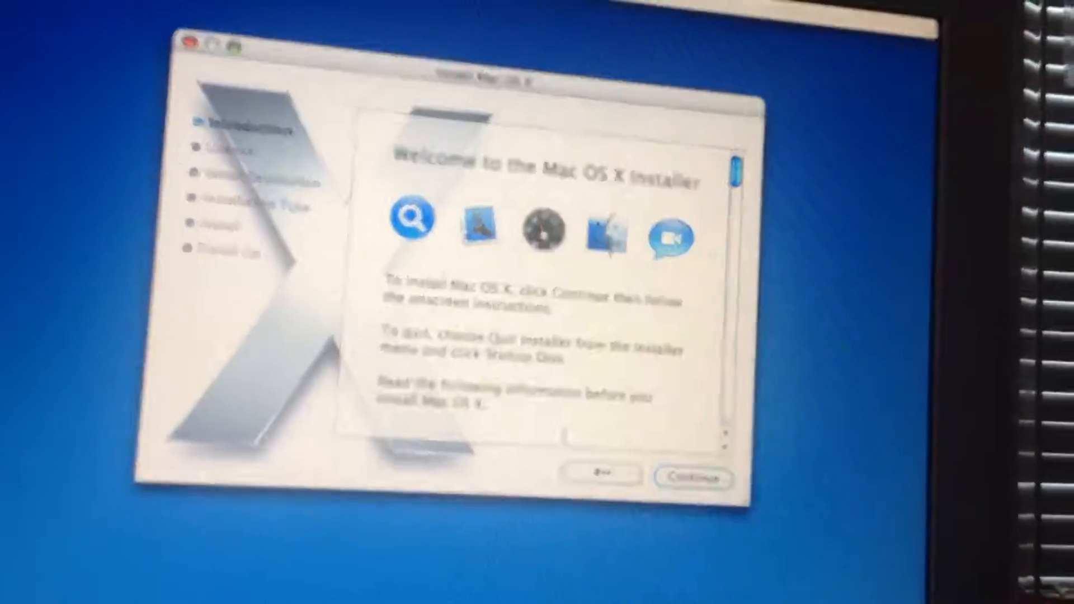
# - Accept the software license and bring up Disk Utility's erase settings for the 74.5 GB disk
pyautogui.click(691, 478)
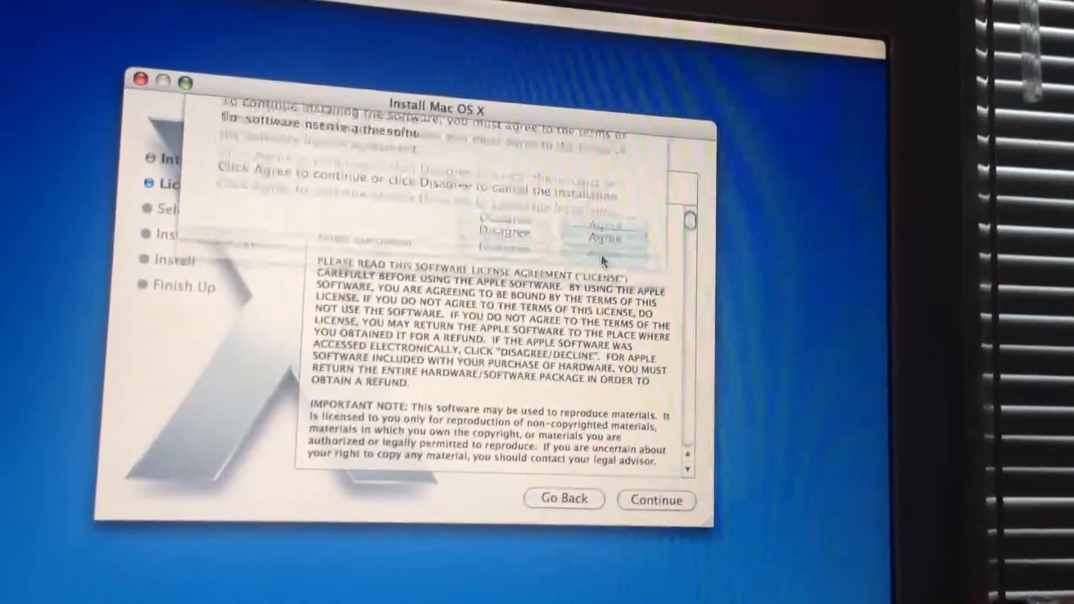
pyautogui.click(605, 237)
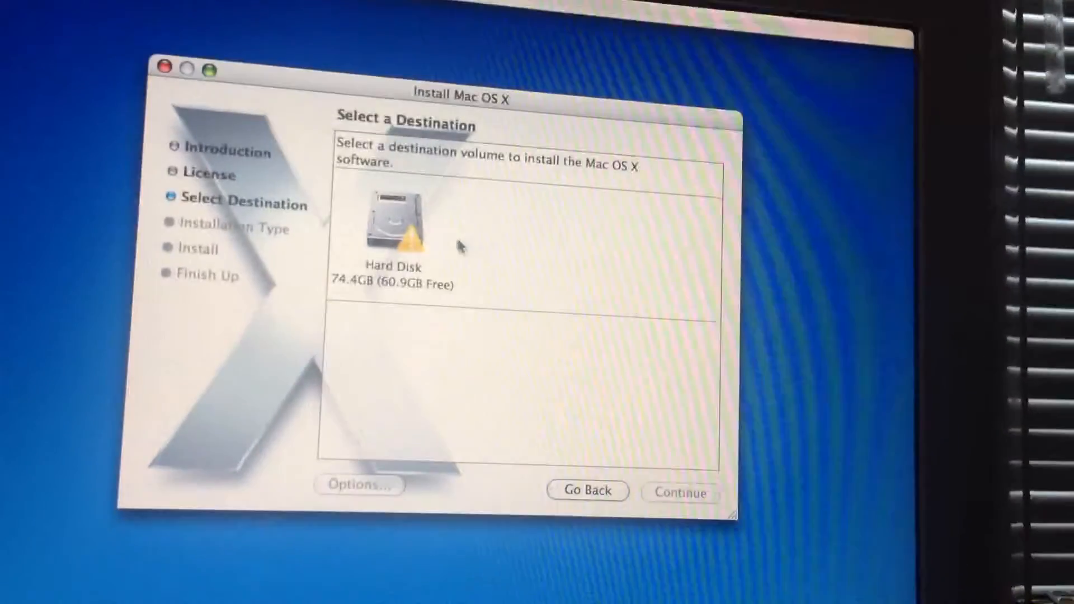
pyautogui.click(393, 220)
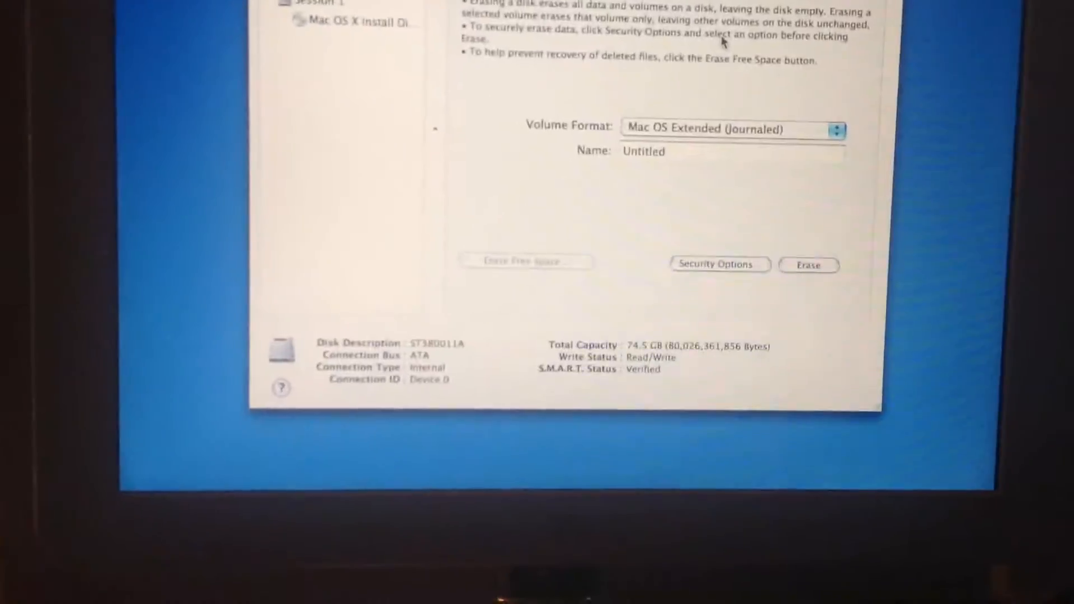
# - Erase the 74.5 GB disk as Mac OS Extended (Journaled) named Untitled and confirm
pyautogui.click(808, 265)
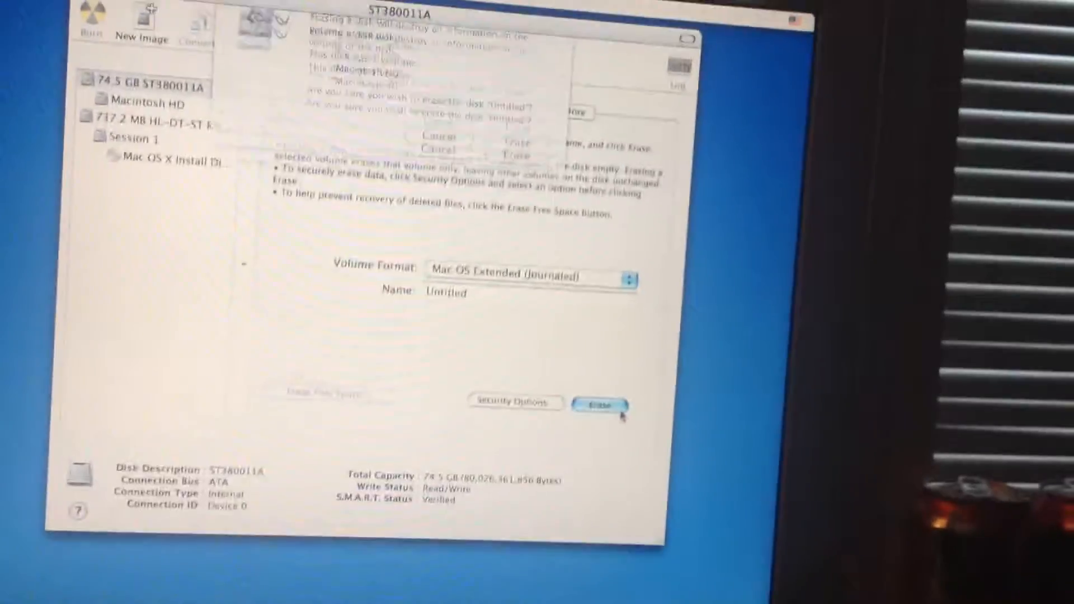
pyautogui.click(605, 405)
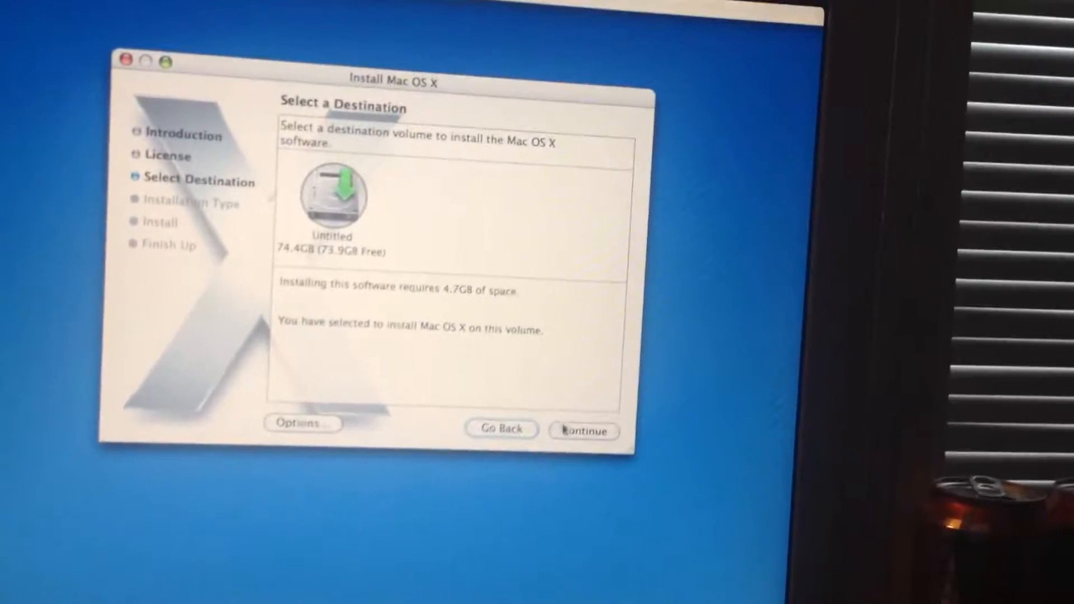
# - Proceed with Untitled as destination and start the Easy Install of Mac OS X
pyautogui.click(582, 431)
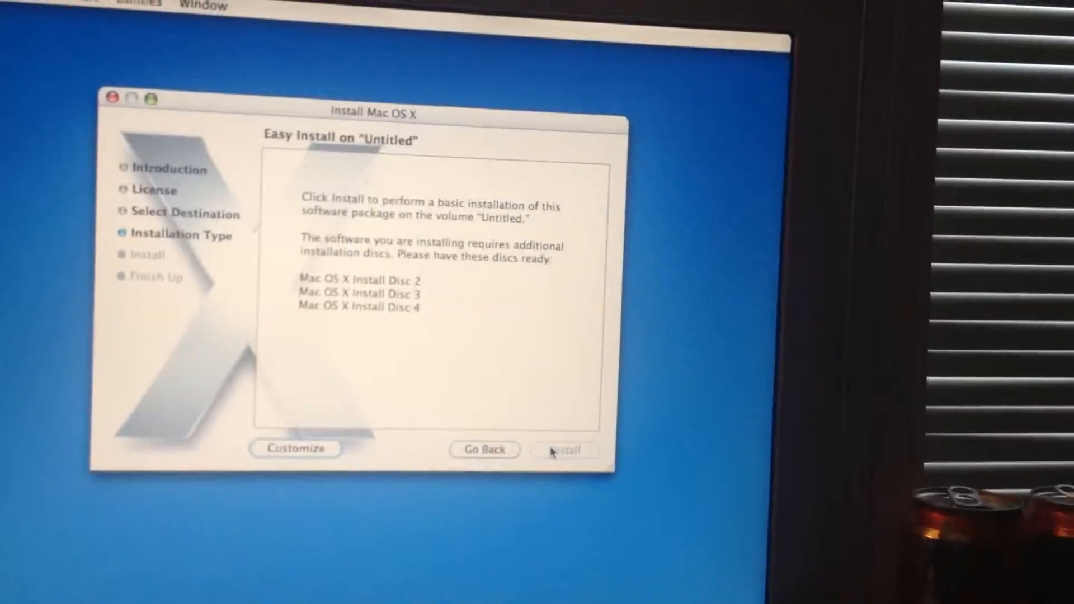
pyautogui.click(565, 450)
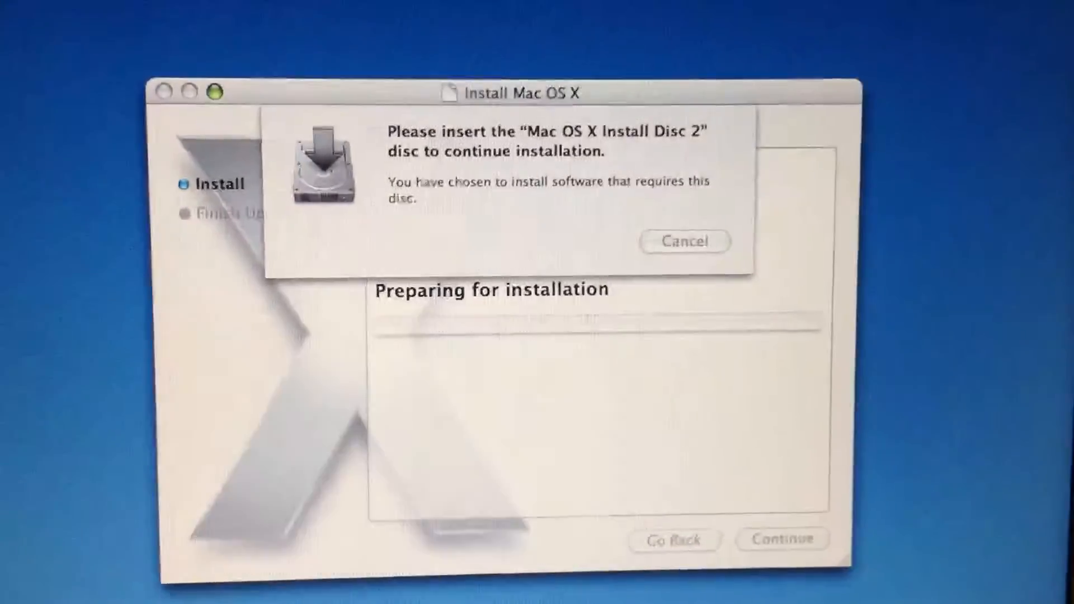
# - Continue the installation through Install Discs 2, 3 and 4 until it finishes
pyautogui.click(684, 241)
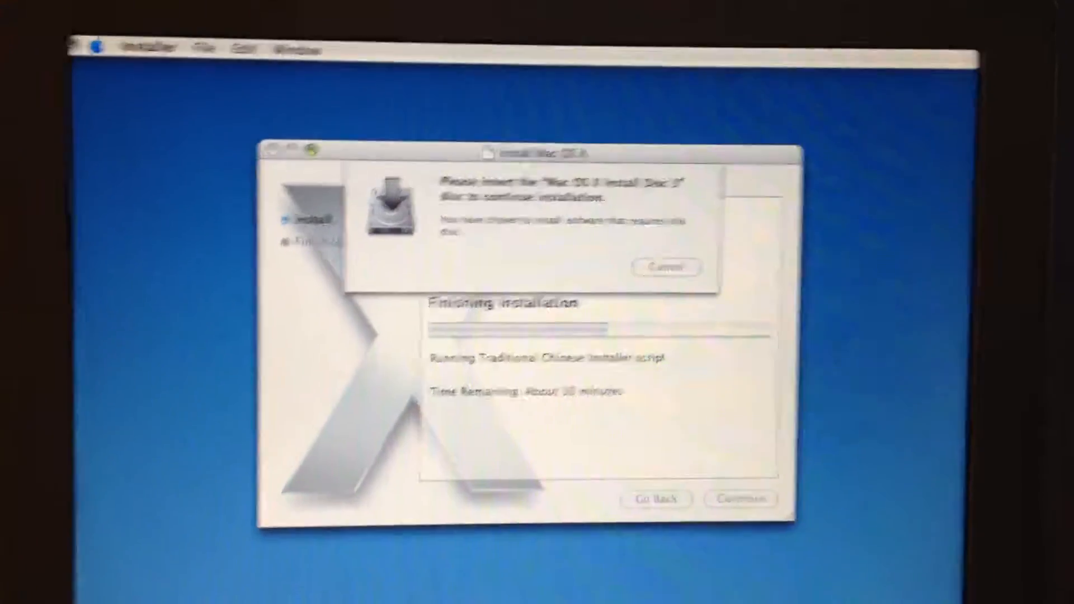
pyautogui.click(664, 267)
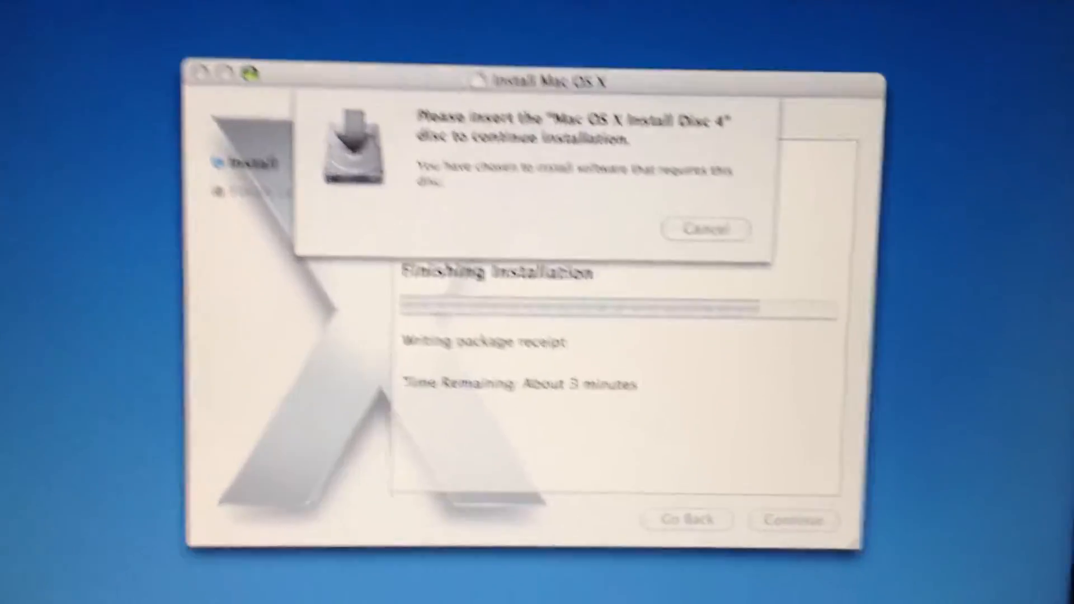
pyautogui.click(706, 228)
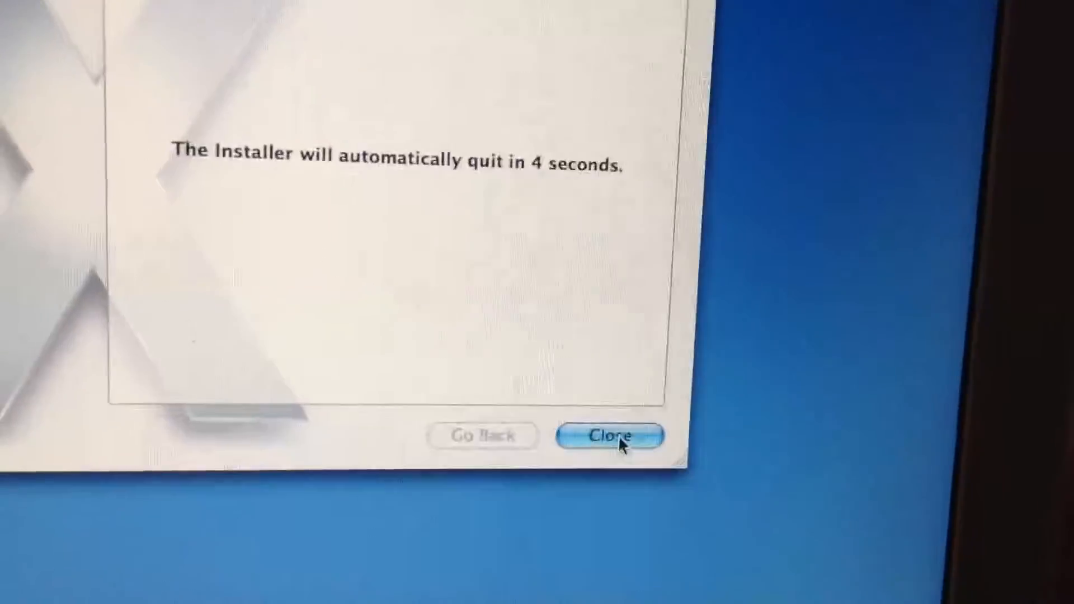
# - Close the finished installer so the Mac restarts into the Welcome setup screen
pyautogui.click(608, 436)
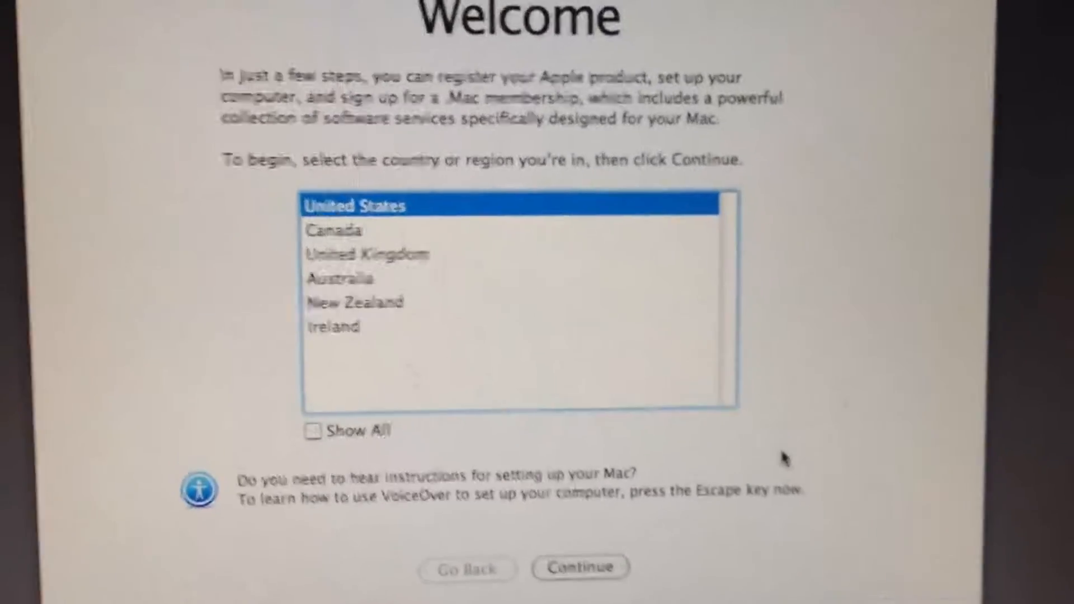
# - Confirm United States as the country and continue without transferring information from another Mac
pyautogui.click(580, 567)
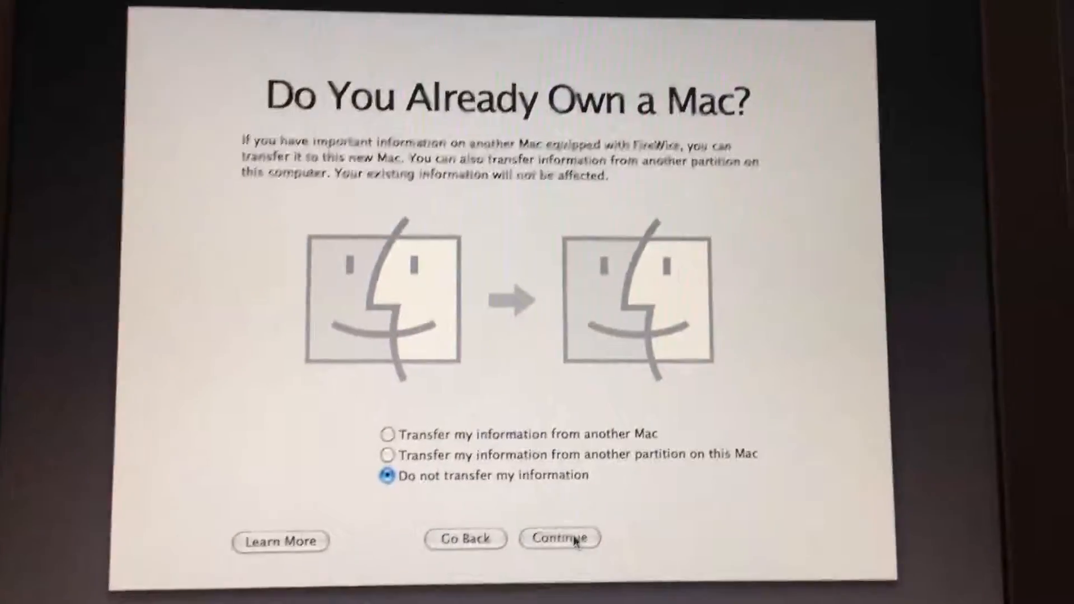
pyautogui.click(559, 538)
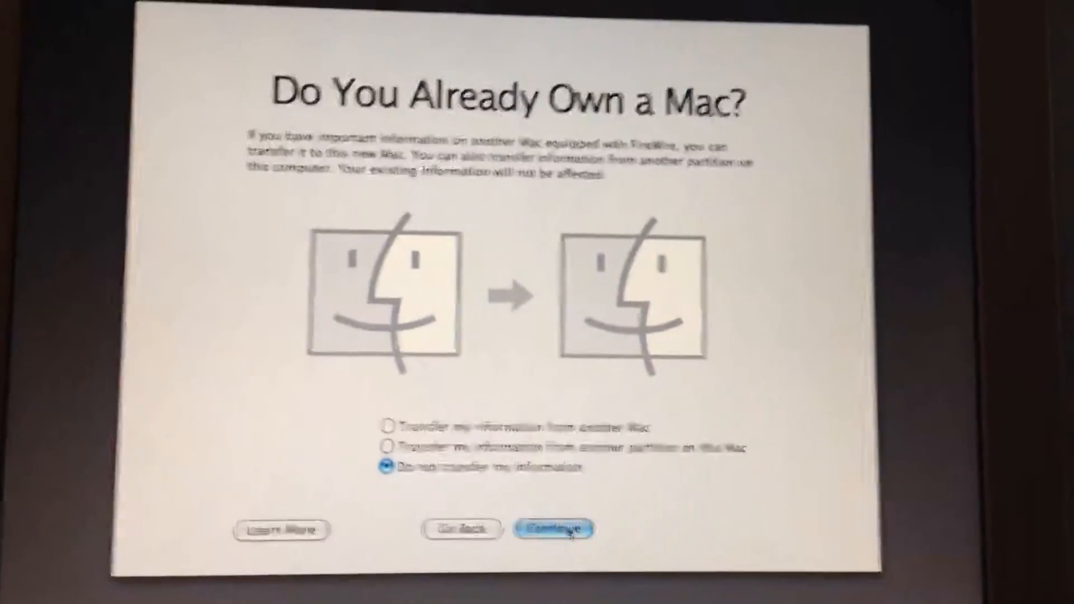
pyautogui.click(553, 528)
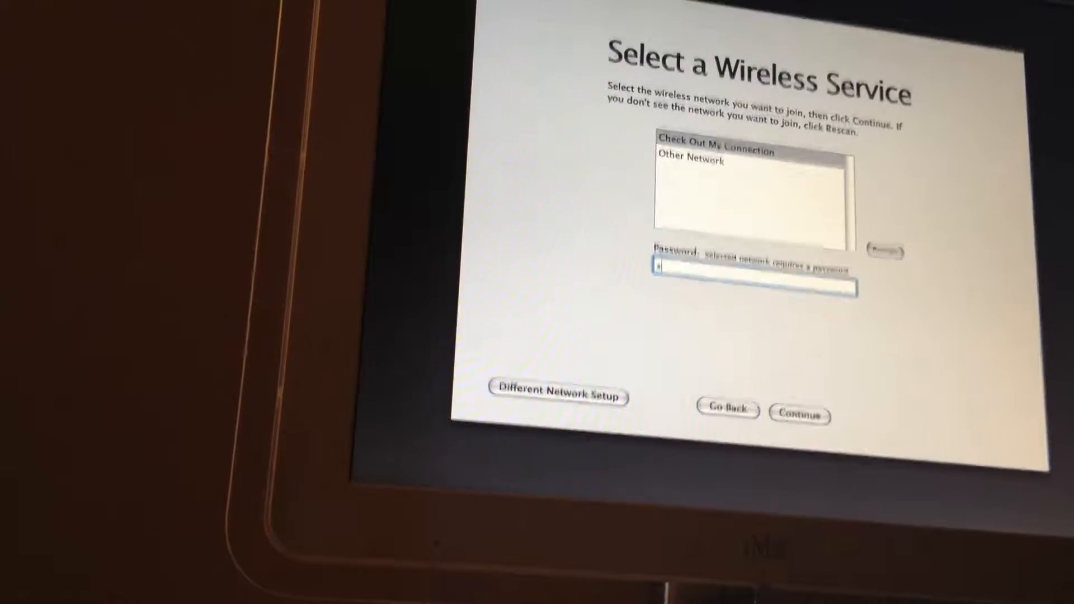
# - Enter the Check Out My Connection password and dismiss the AirPort join error
pyautogui.write('•••••')
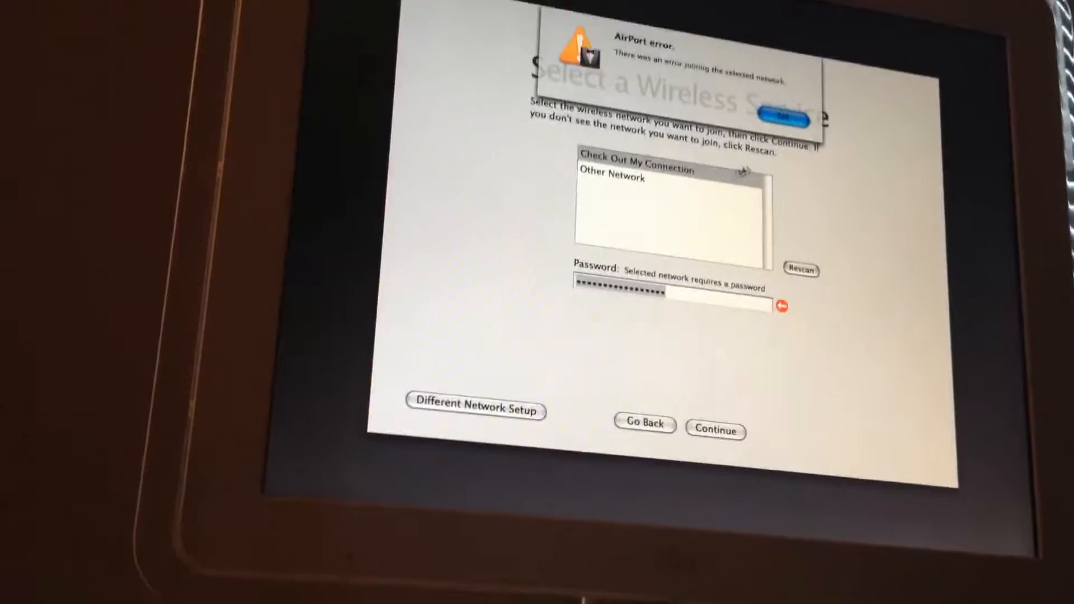
pyautogui.click(783, 117)
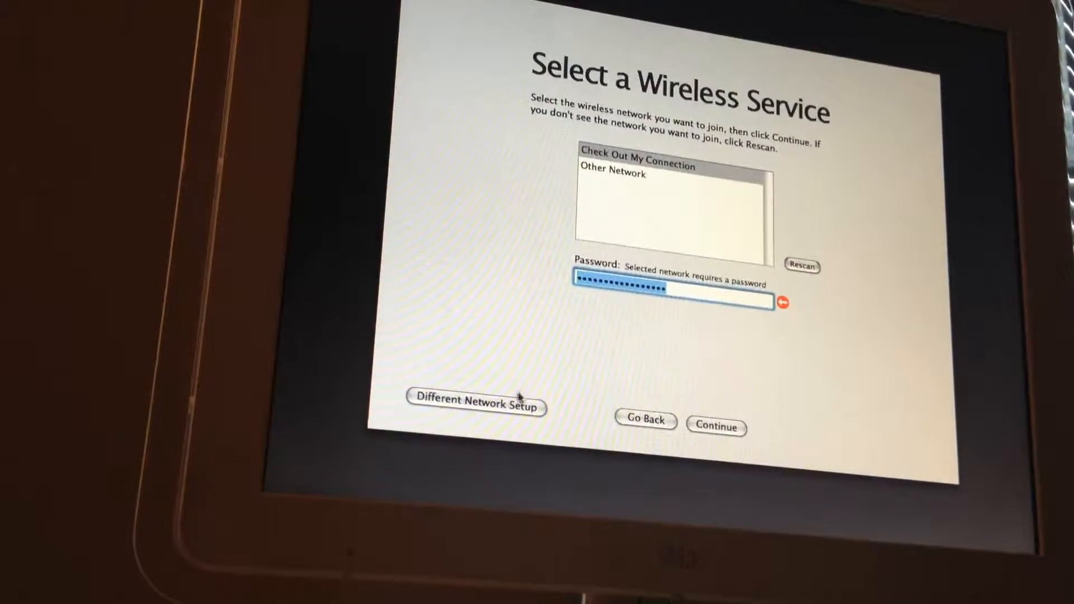
# - Choose a different network setup, declare no Internet connection, and continue
pyautogui.click(476, 401)
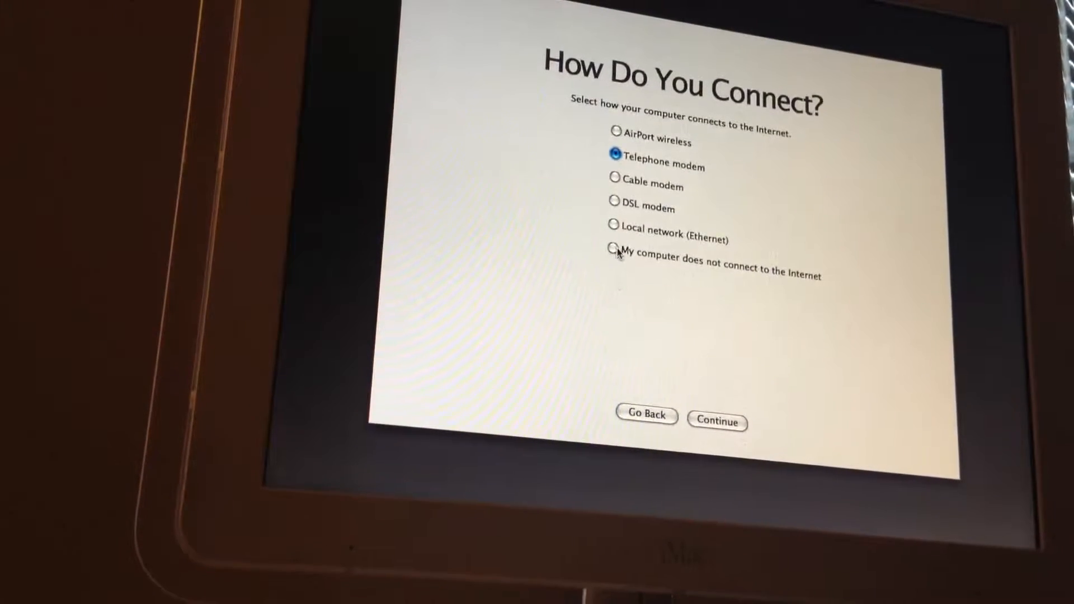
pyautogui.click(615, 252)
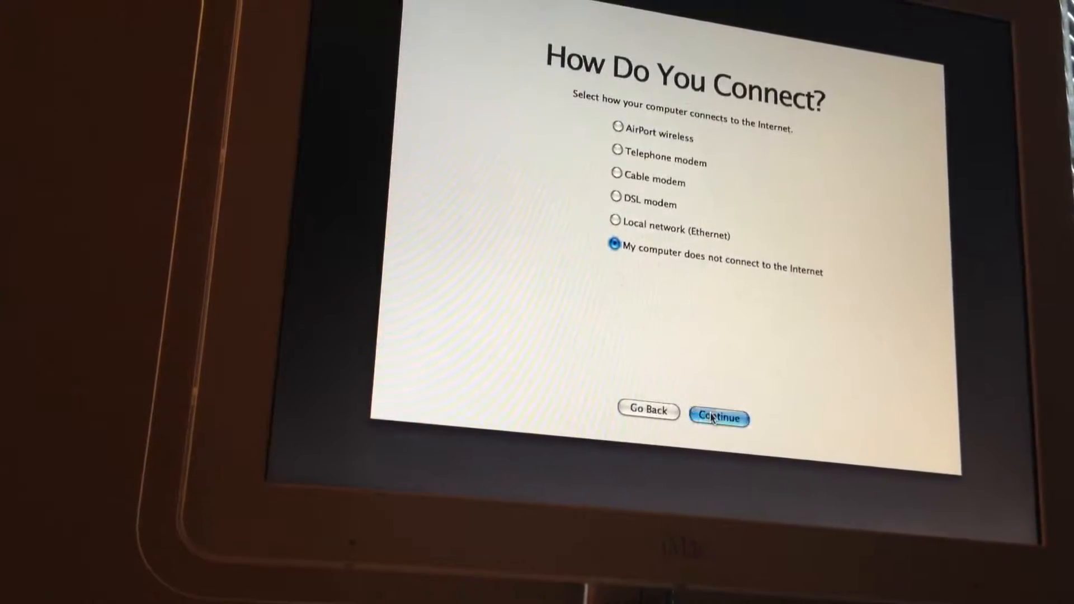
pyautogui.click(718, 417)
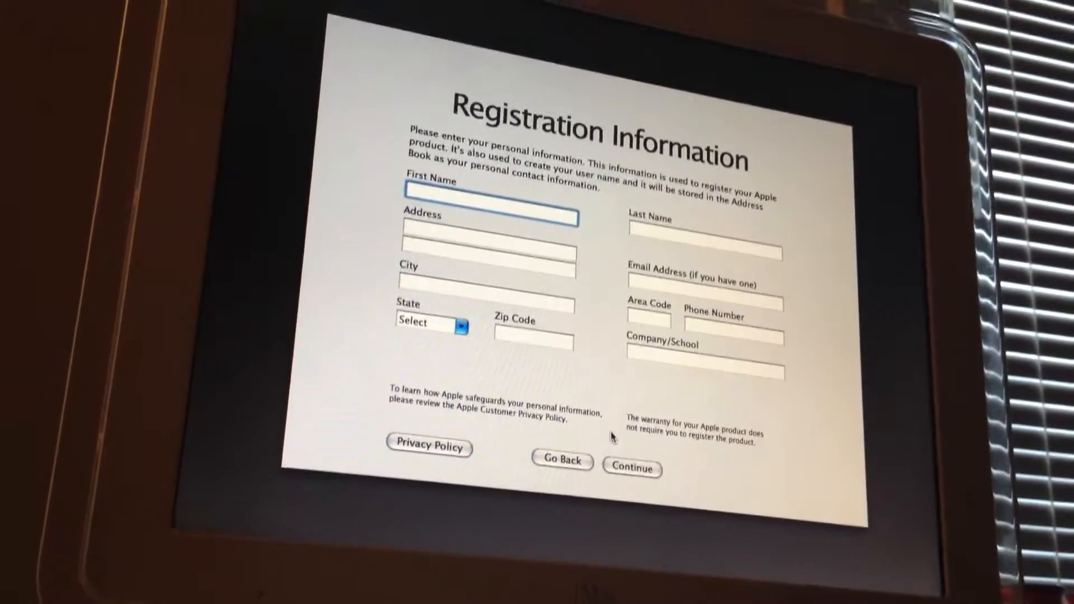
# - Skip registration, answer Home and Other, opt out of Apple news, and continue to account creation
pyautogui.click(631, 468)
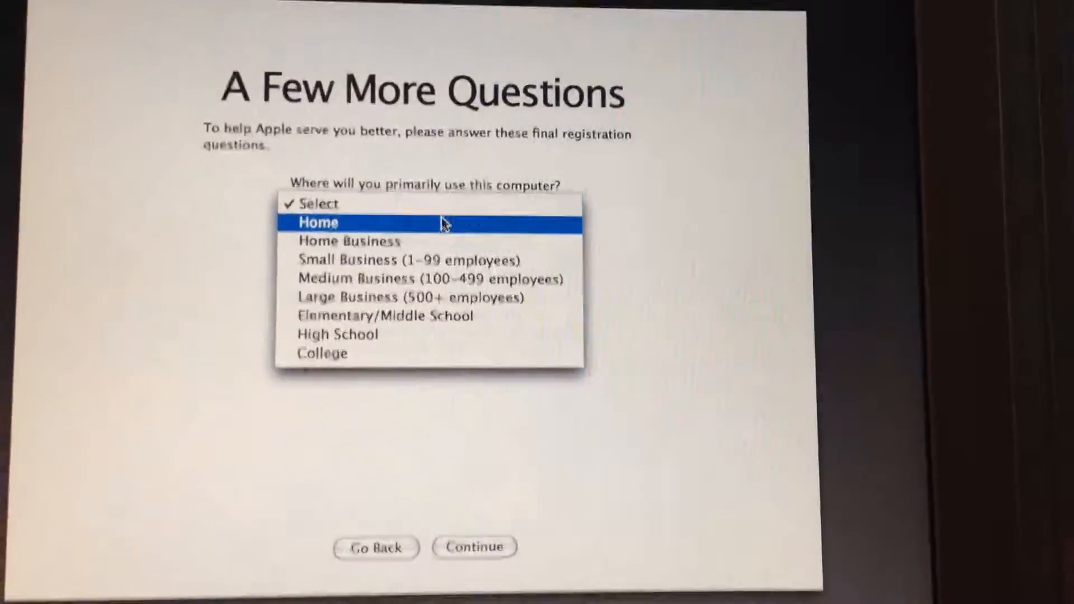
pyautogui.click(317, 221)
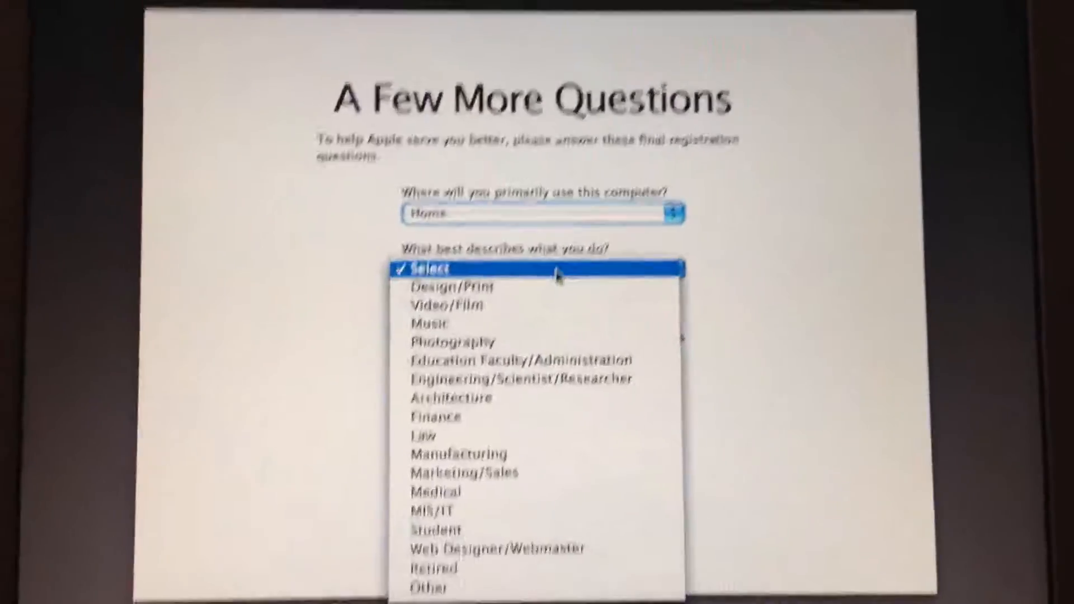
pyautogui.moveTo(410, 496)
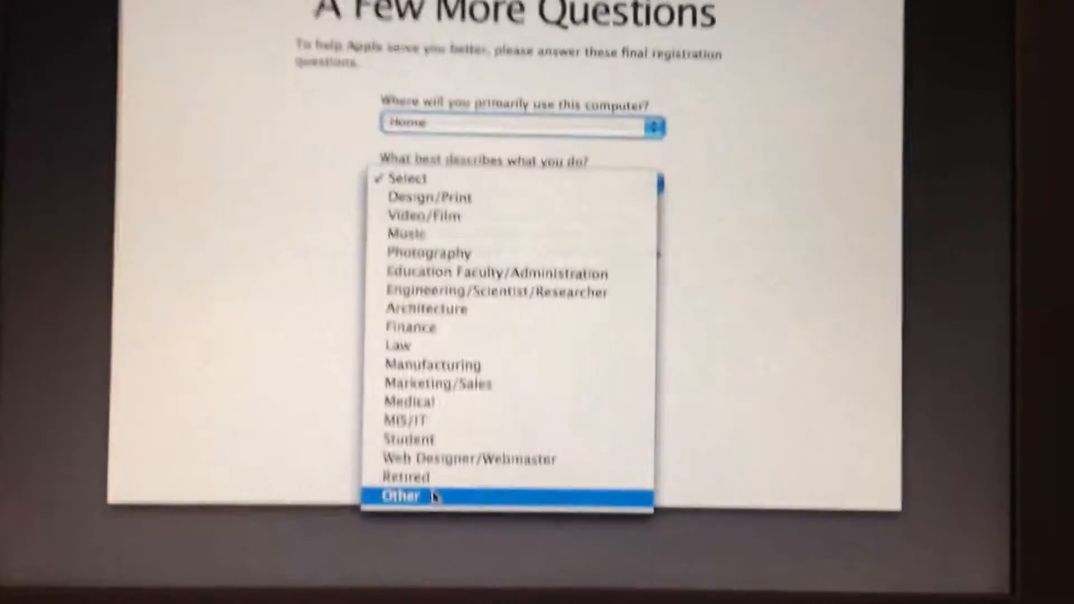
pyautogui.click(405, 496)
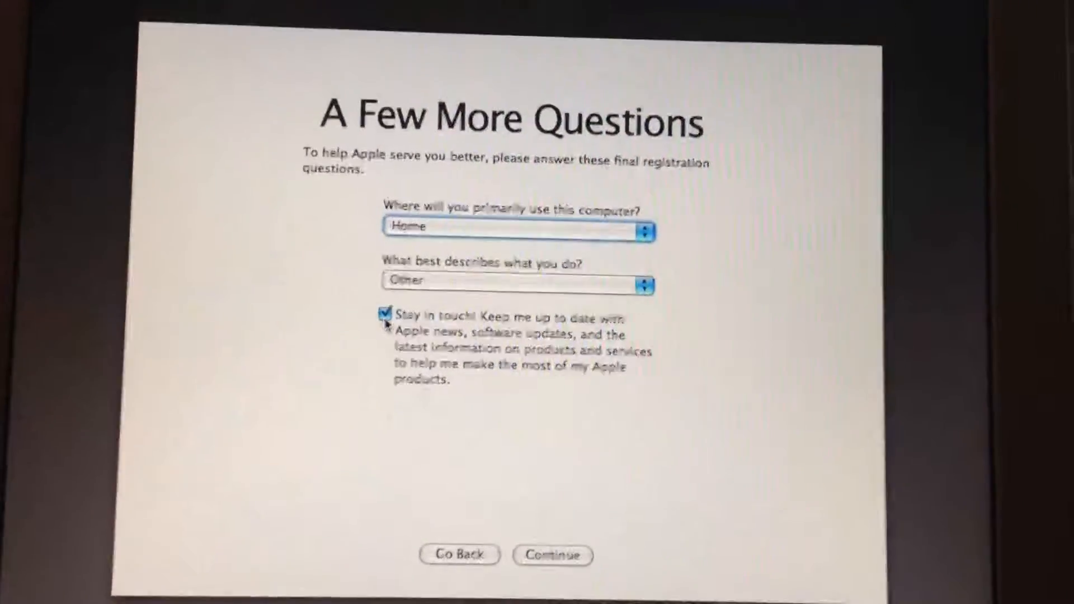
pyautogui.click(387, 312)
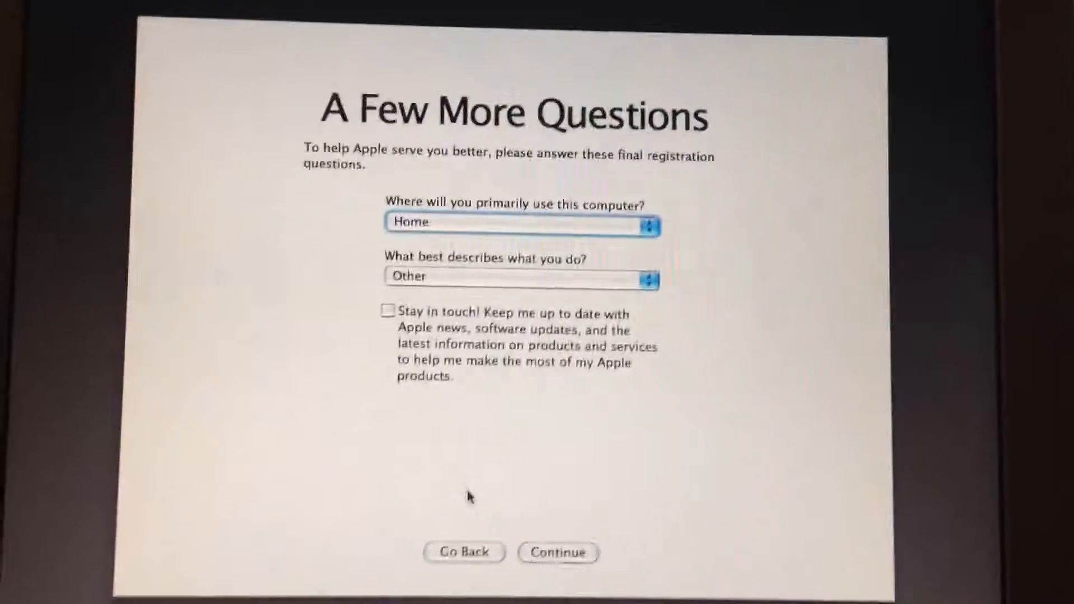
pyautogui.click(525, 545)
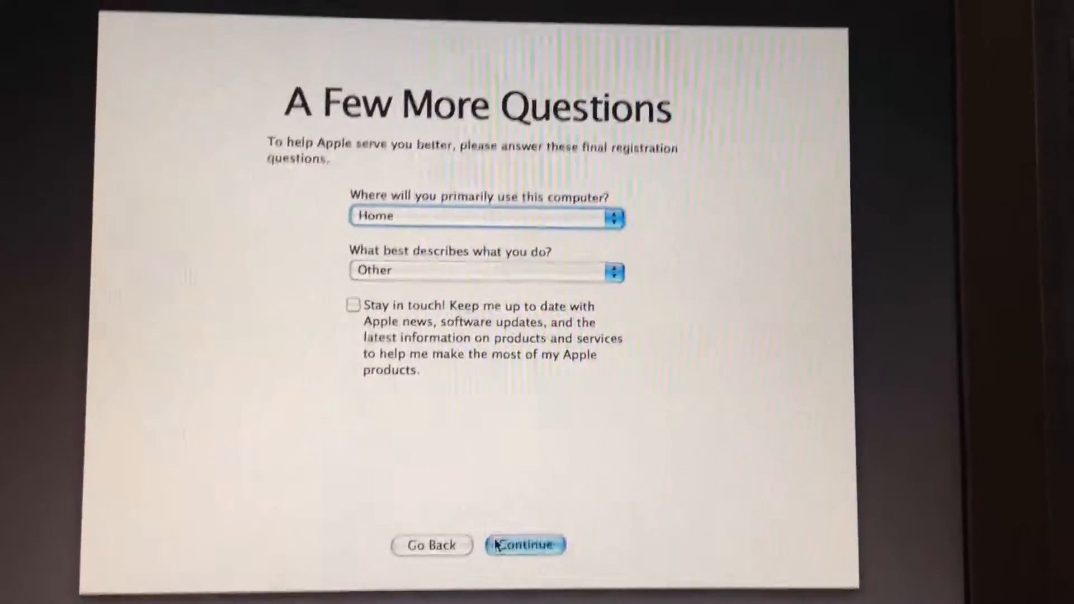
pyautogui.click(525, 544)
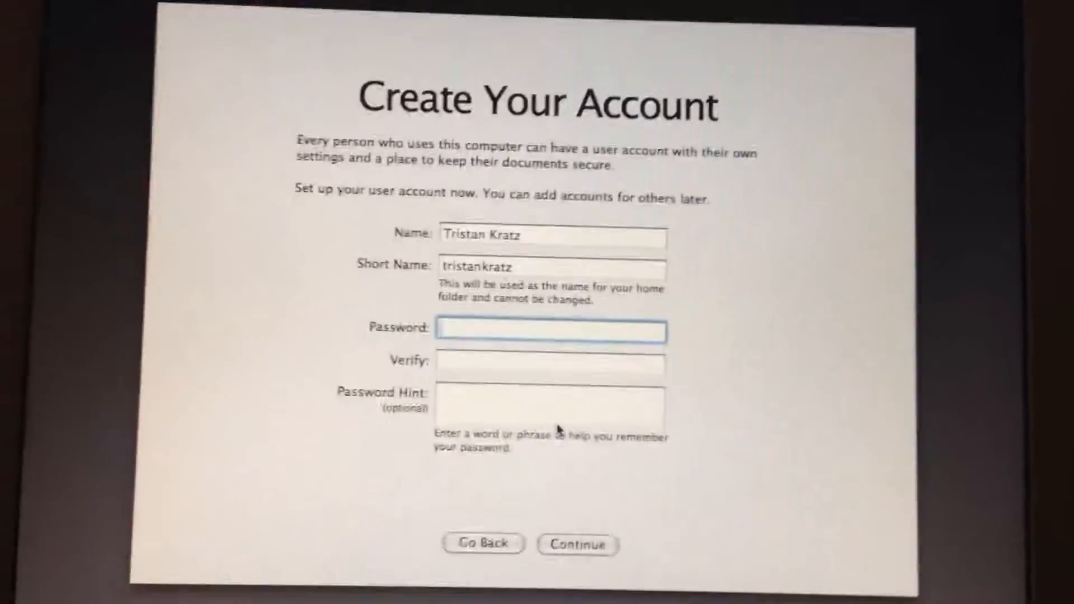
# - Enter and verify the account password, then continue to create the user account
pyautogui.write('•••')
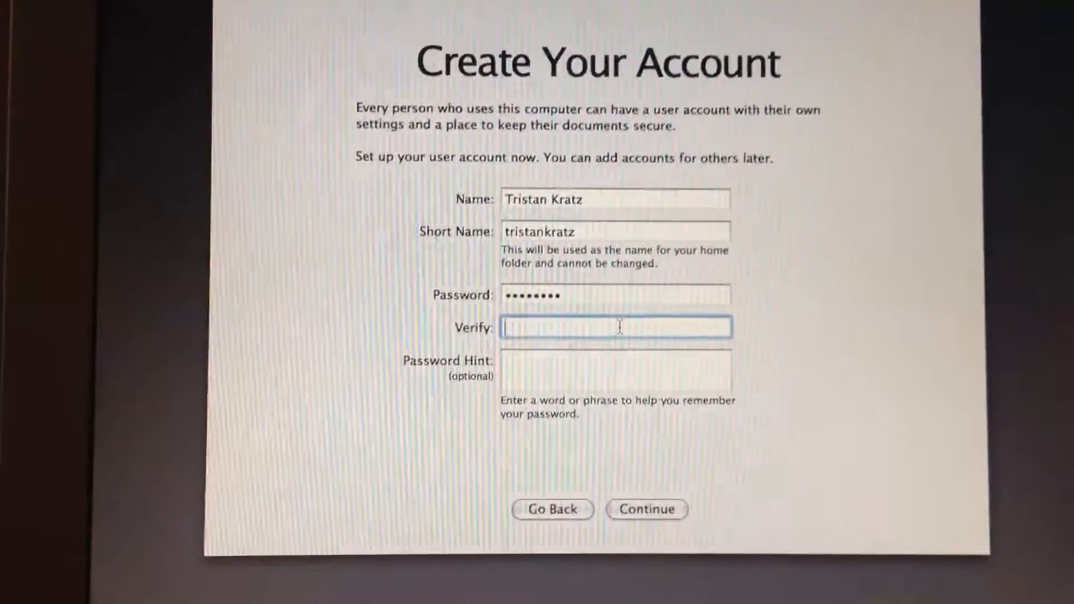
pyautogui.write('••••')
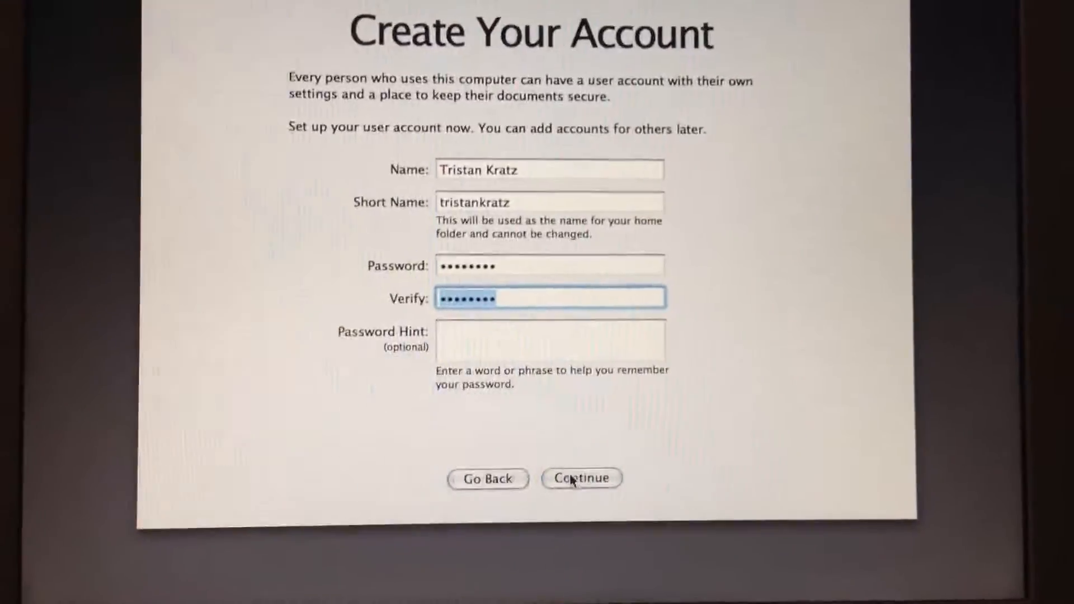
pyautogui.click(581, 477)
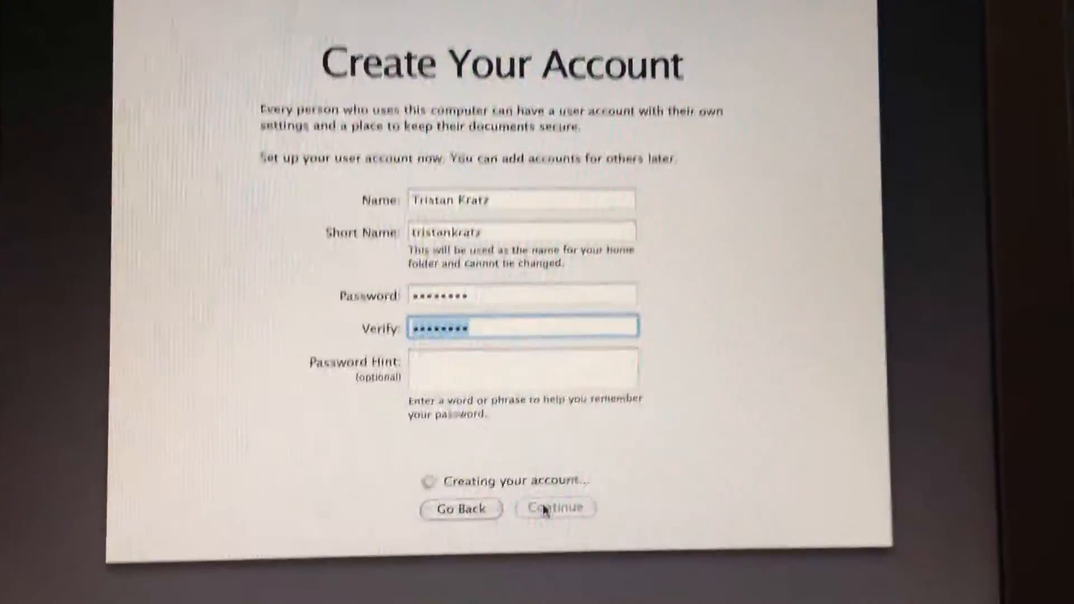
pyautogui.click(554, 508)
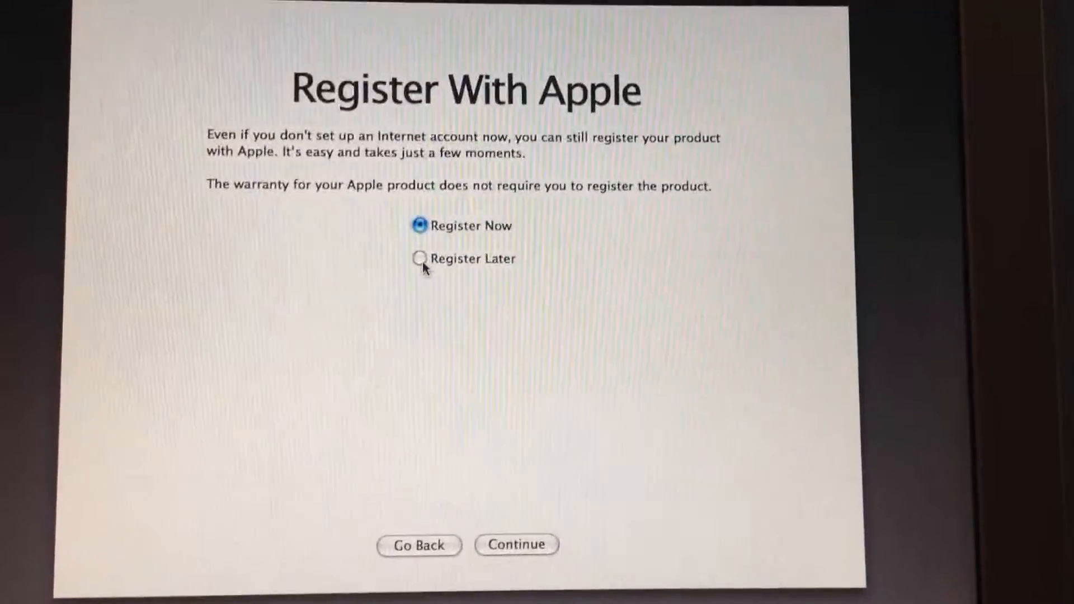
# - Choose Register Later and move past the registration step
pyautogui.click(421, 258)
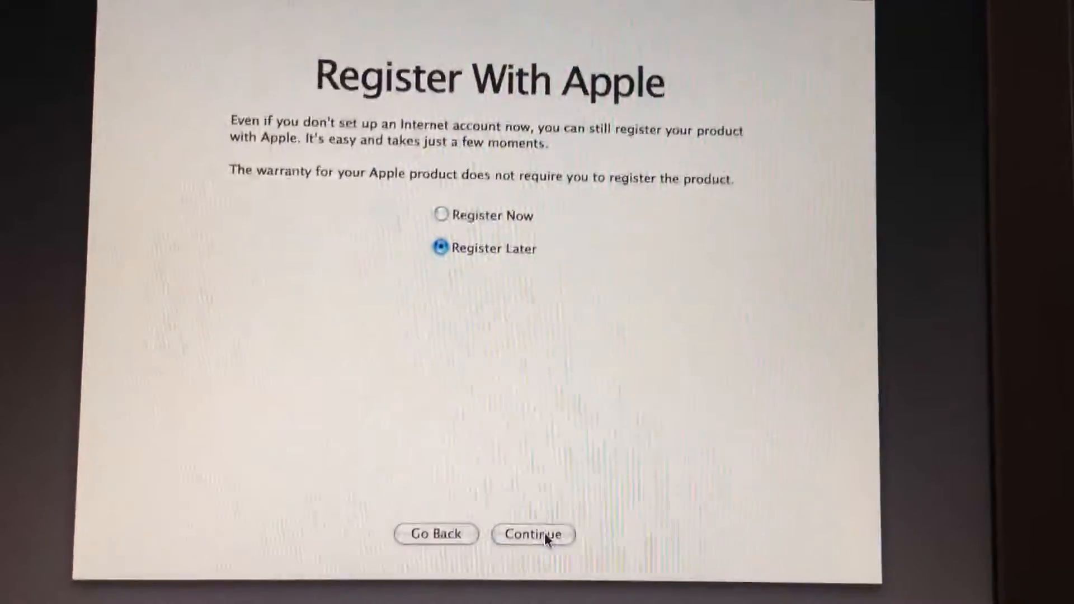
pyautogui.click(534, 533)
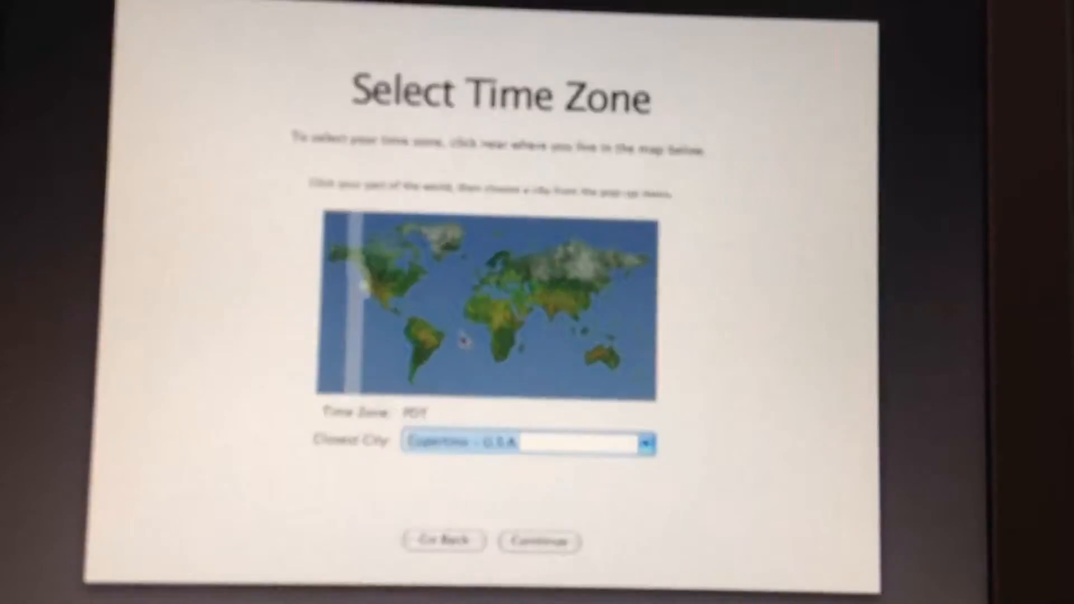
# - Set the time zone to eastern US (EDT) with Miami – U.S.A. as the closest city
pyautogui.click(410, 280)
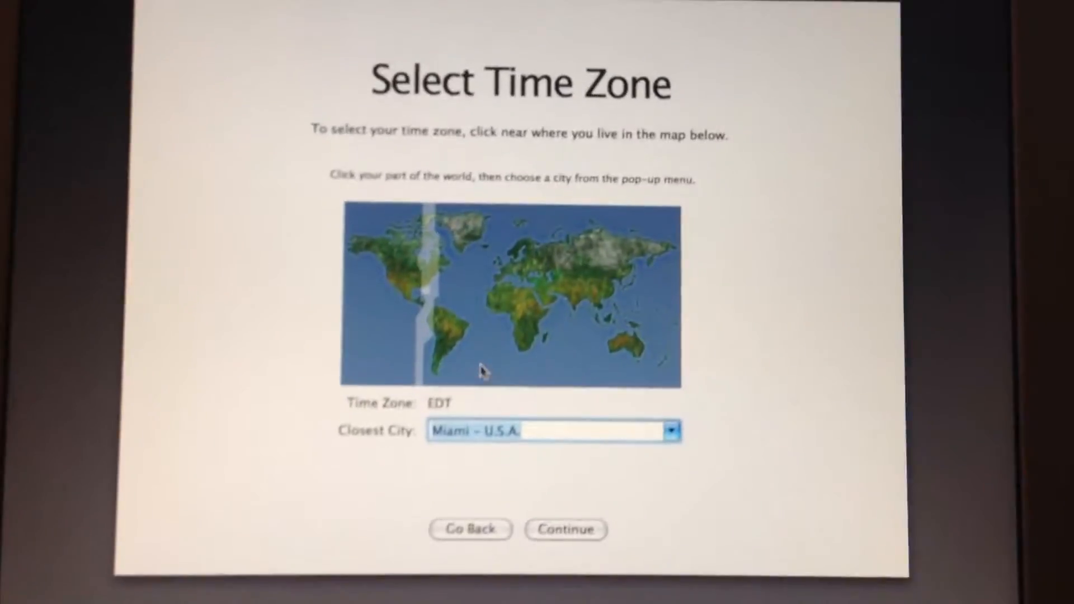
pyautogui.click(456, 336)
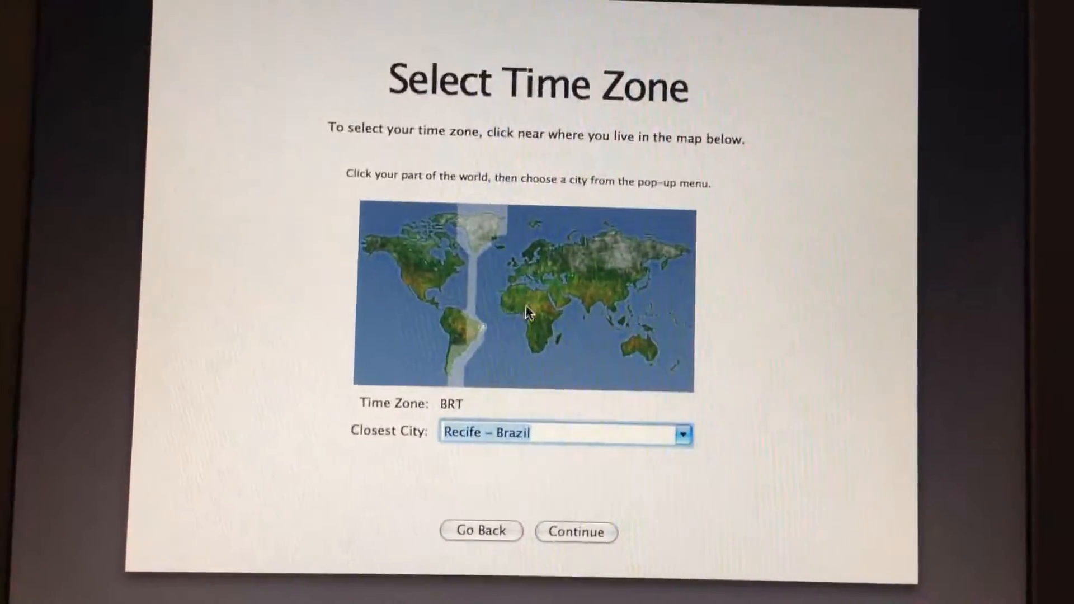
pyautogui.click(520, 312)
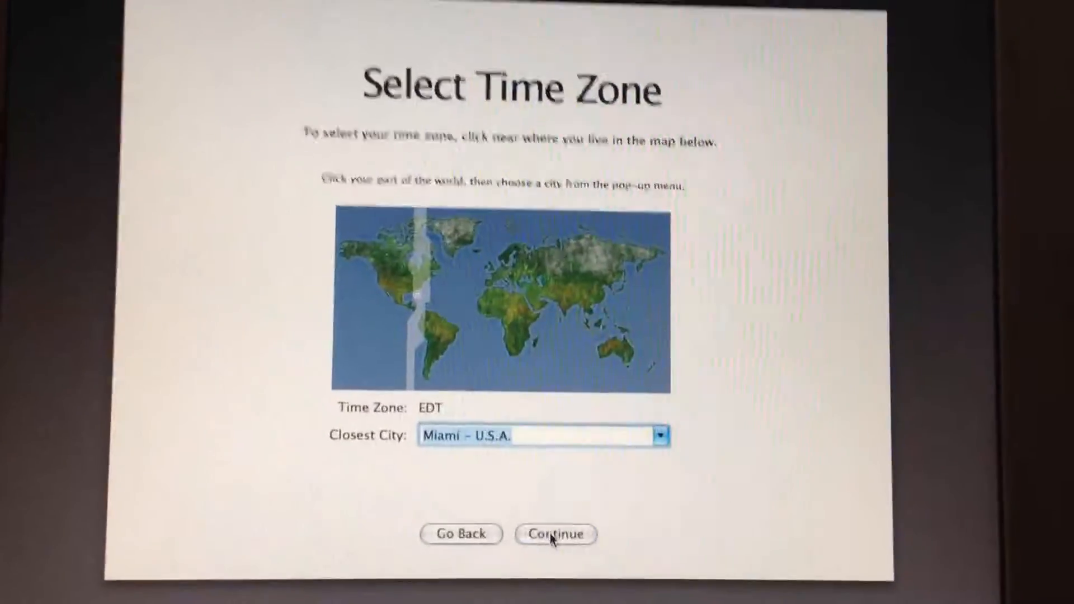
pyautogui.click(556, 534)
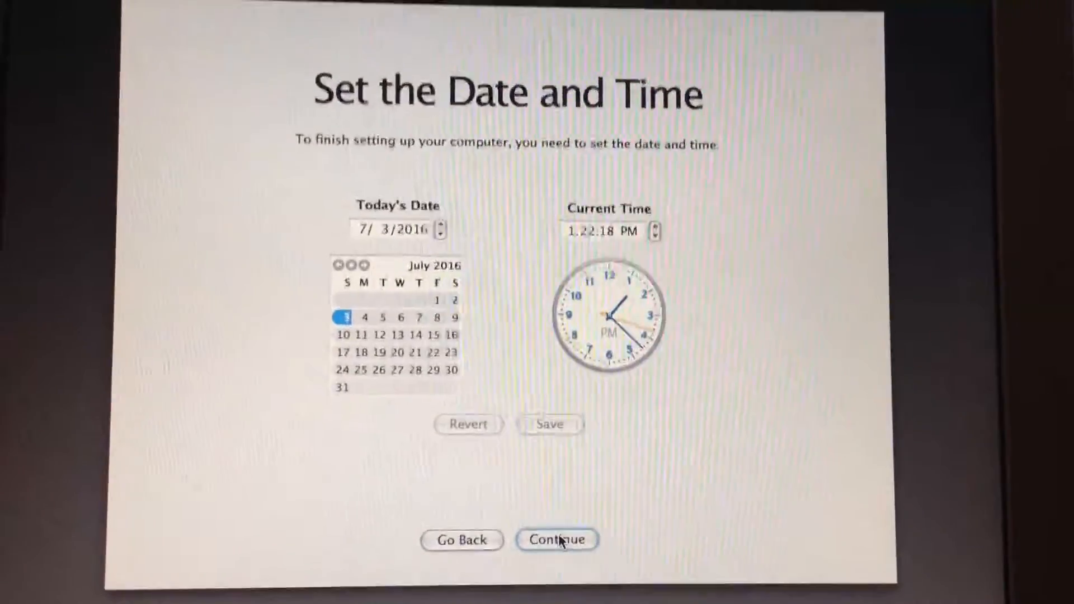
# - Accept the July 3, 2016 date and time and dismiss the registration reminder with Done
pyautogui.click(555, 539)
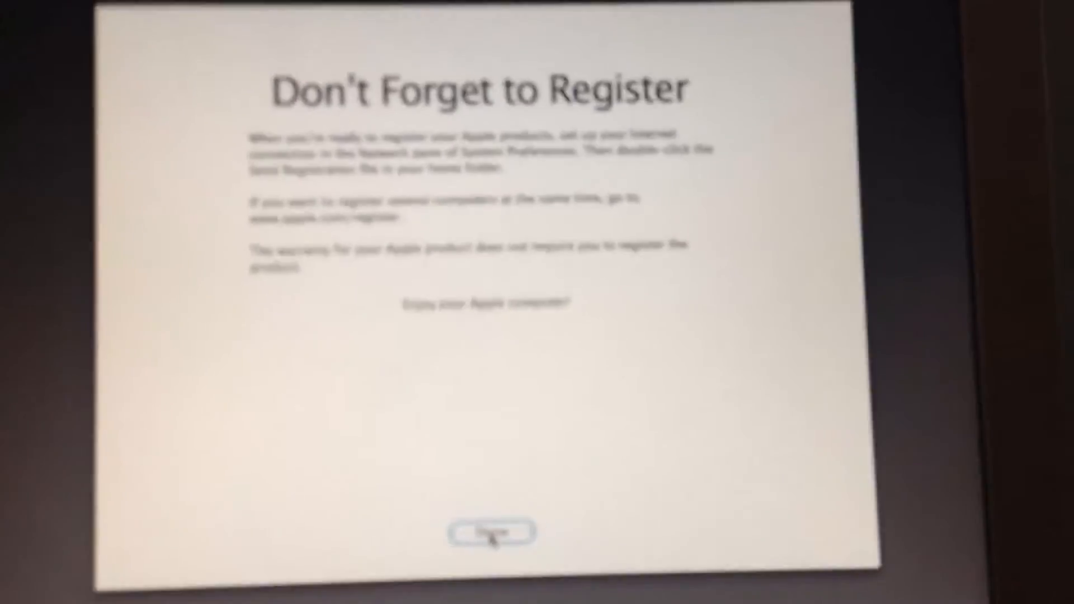
pyautogui.click(484, 532)
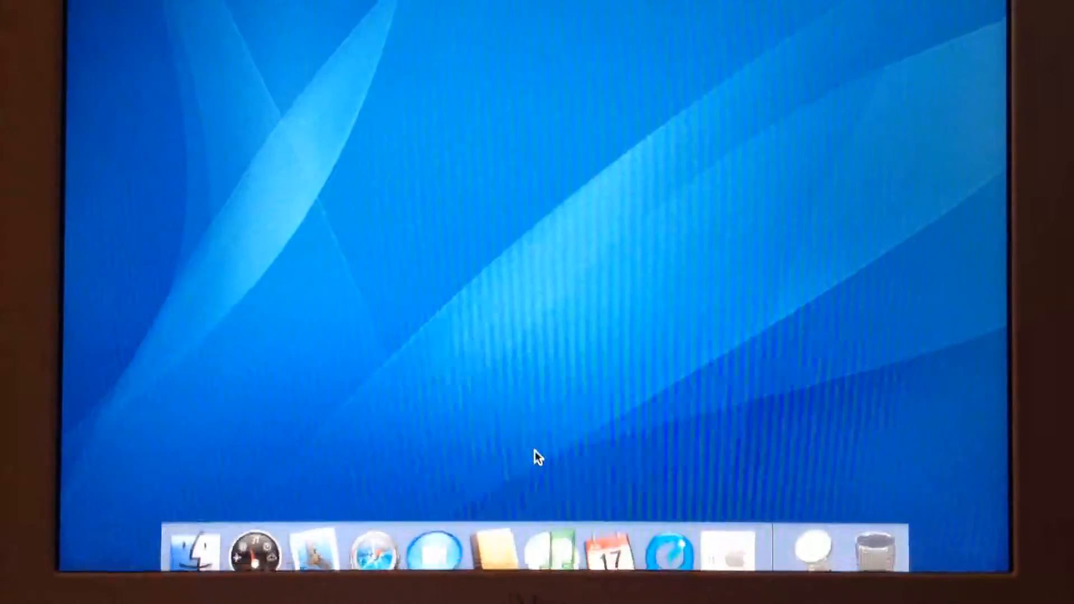
# - Show the home folder in Finder, then About This Mac reporting Mac OS X 10.4
pyautogui.click(190, 548)
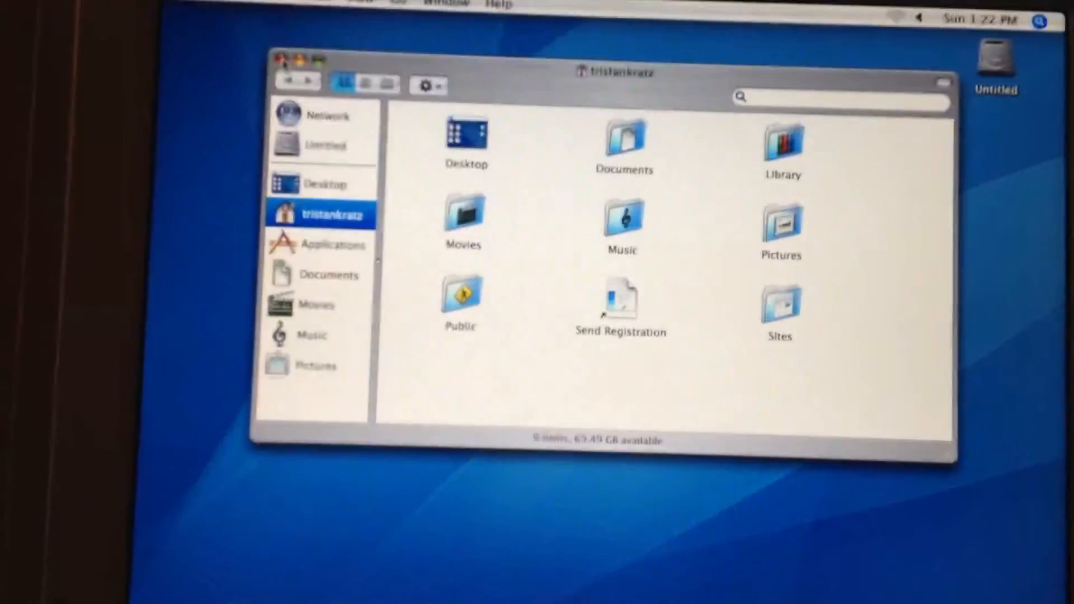
pyautogui.click(201, 14)
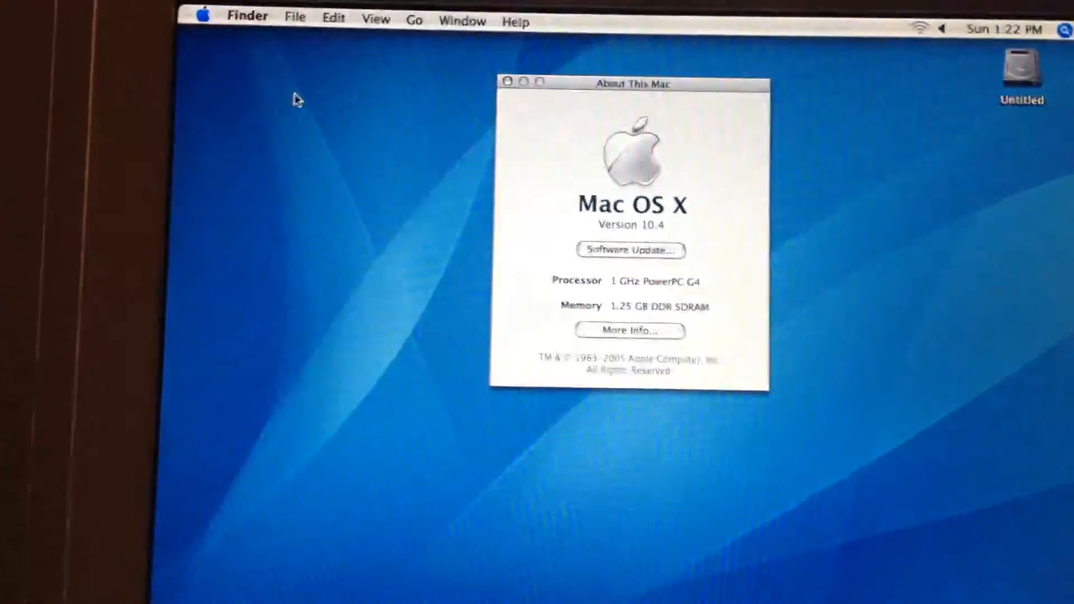